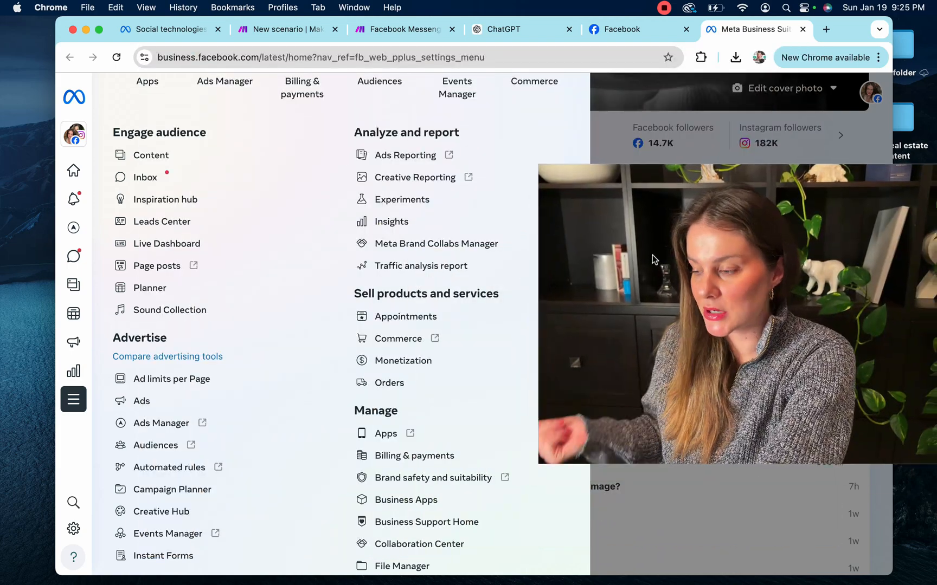
Scroll through Business Suite's tools list, then switch to the Meta for Developers tab
scroll("down", 3)
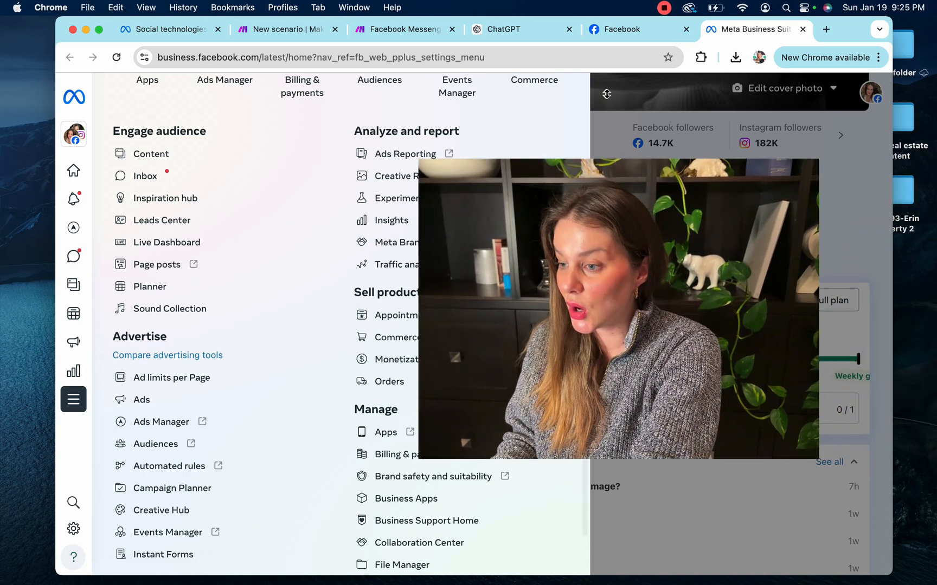
left_click(168, 29)
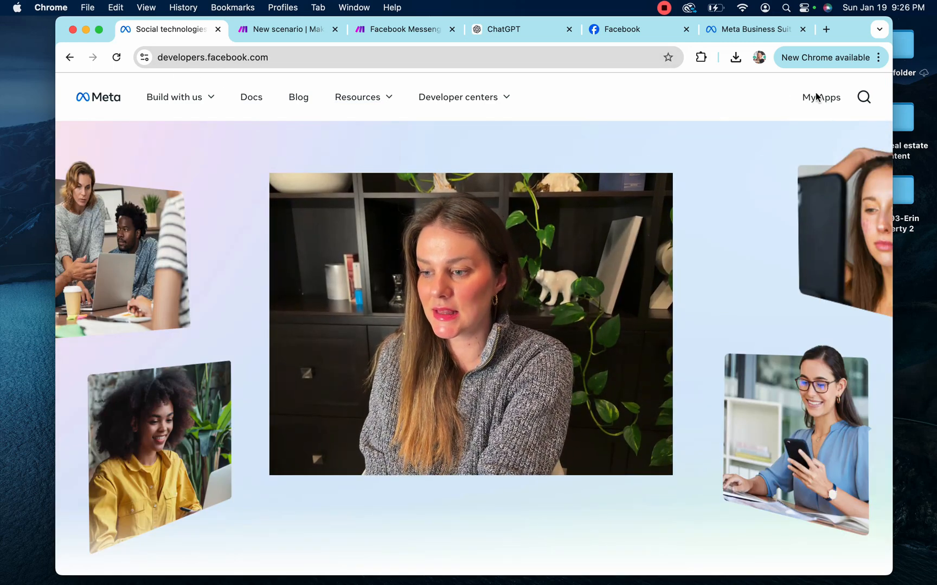
Open My Apps and begin a new app with Create App
left_click(821, 97)
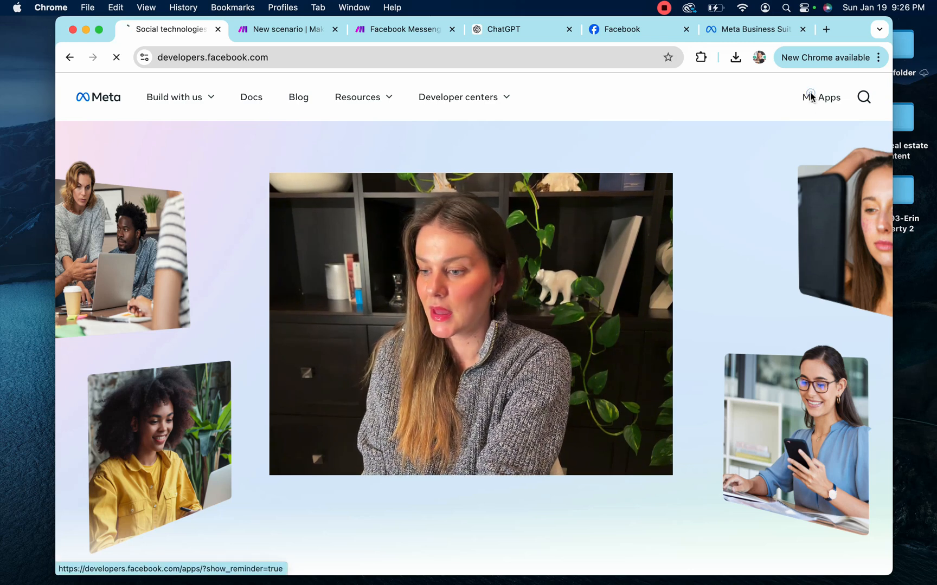
left_click(827, 97)
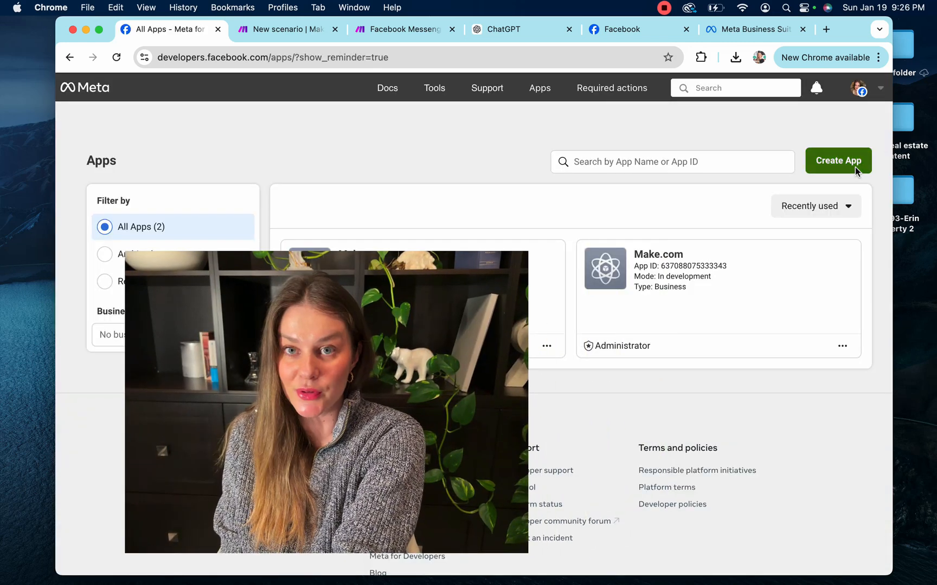
left_click(837, 160)
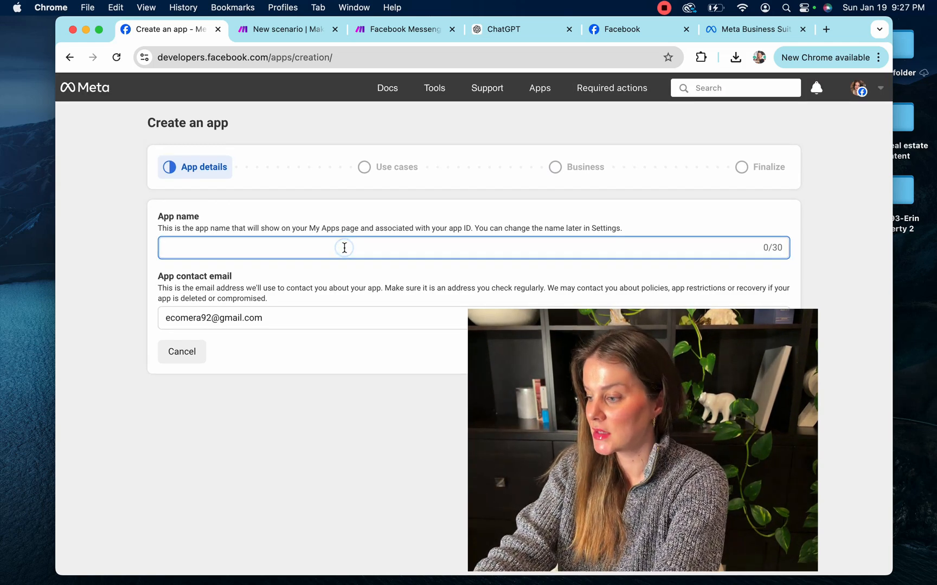
Name the app MAKE.COM TUT, choose the Other use case and Business type, and create it
type("MAKE.COM")
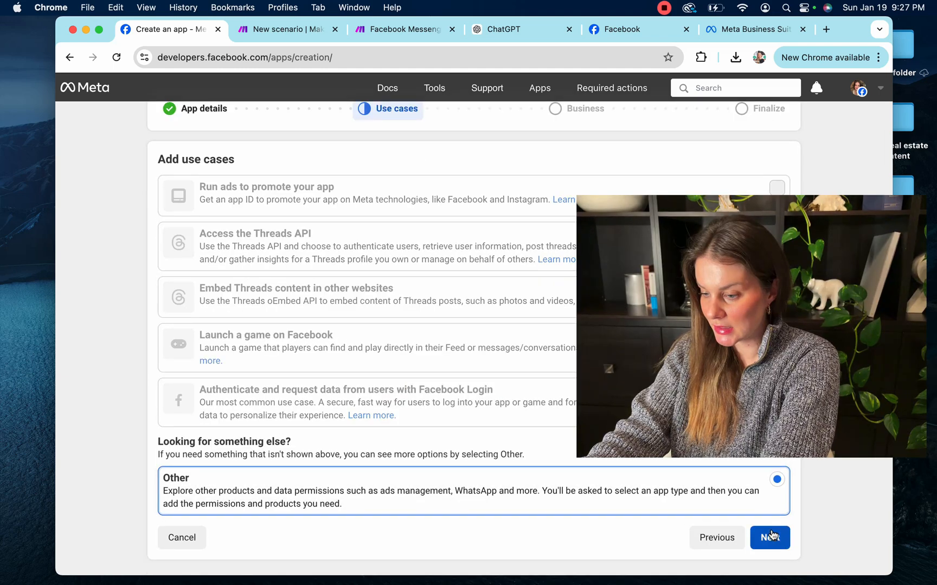
left_click(769, 537)
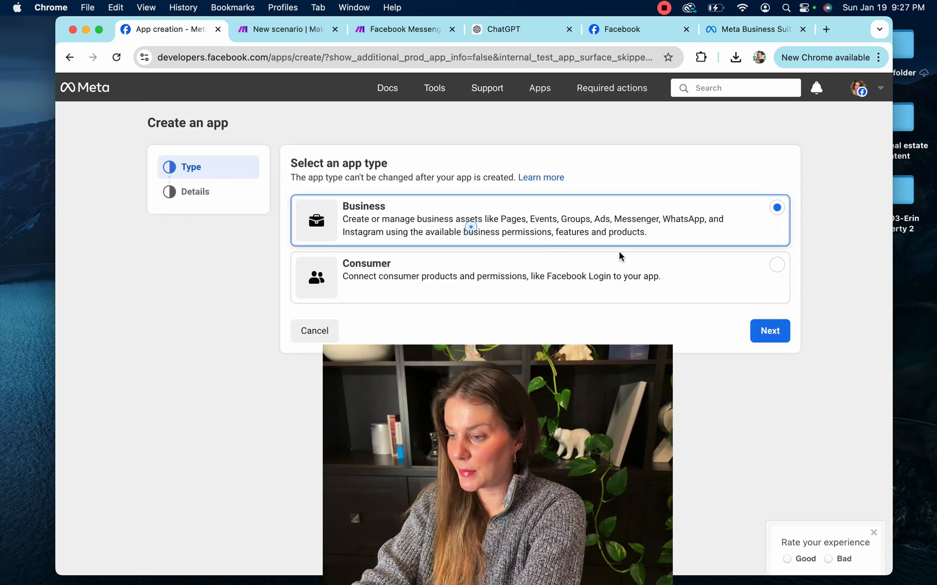
mouse_move(664, 223)
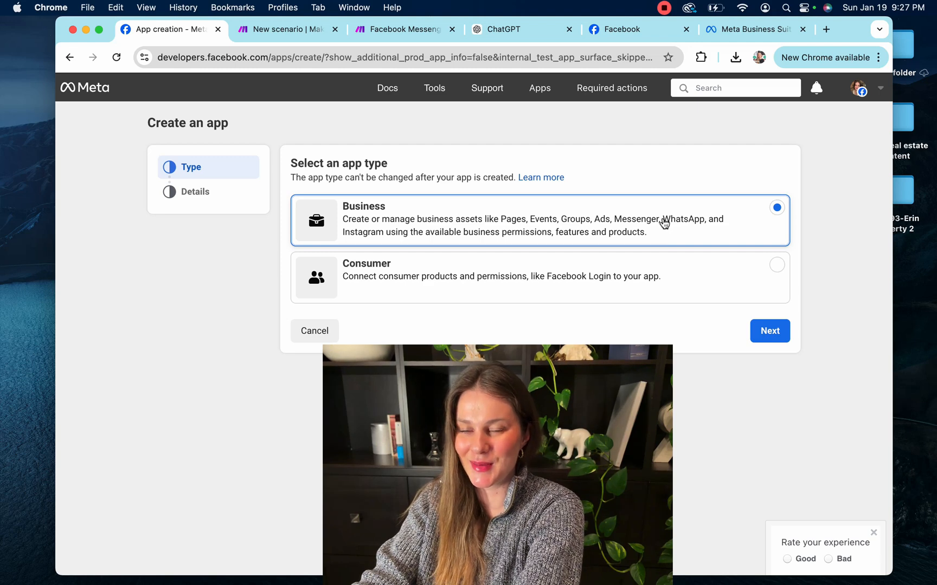
left_click(769, 331)
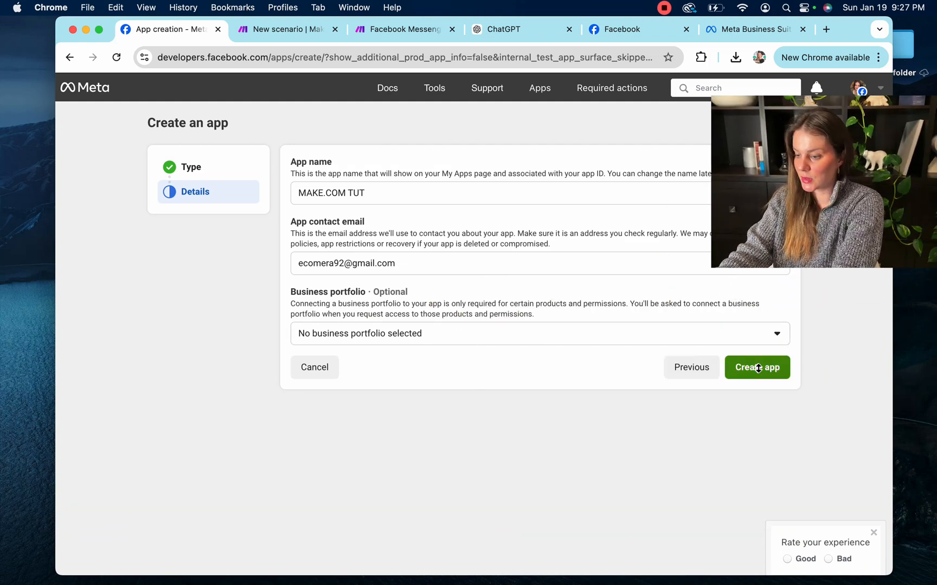
left_click(757, 368)
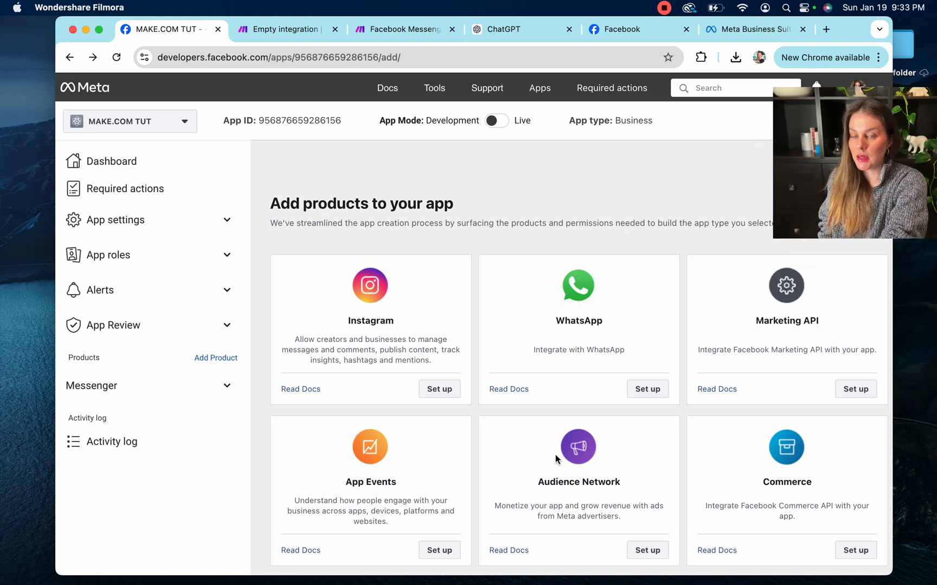
mouse_move(562, 476)
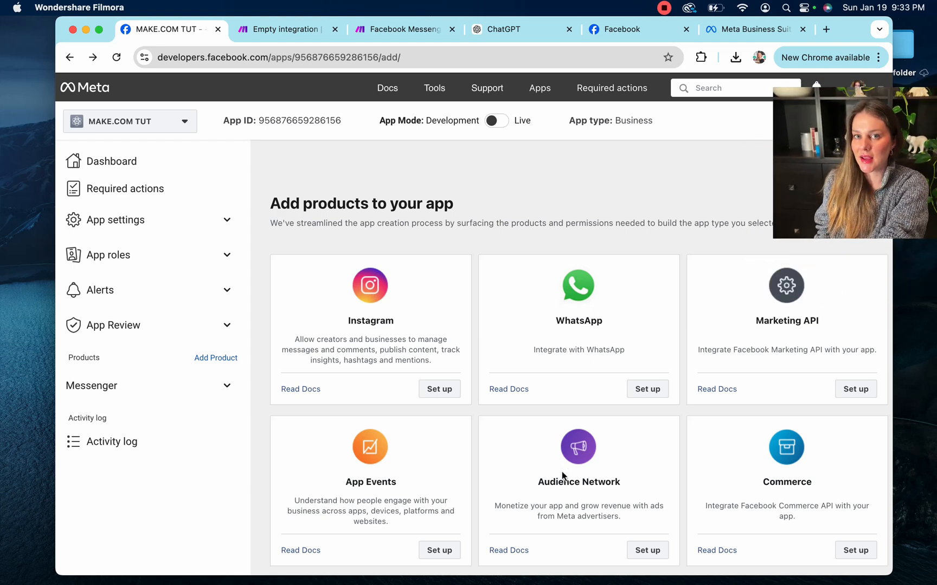
mouse_move(580, 430)
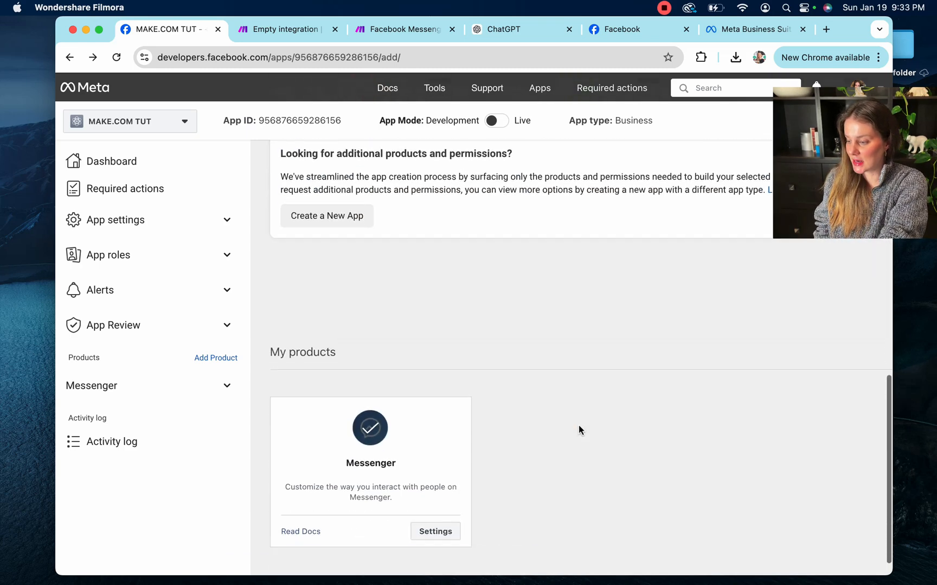
Scroll to My products and open the Messenger card's Settings
scroll("down", 3)
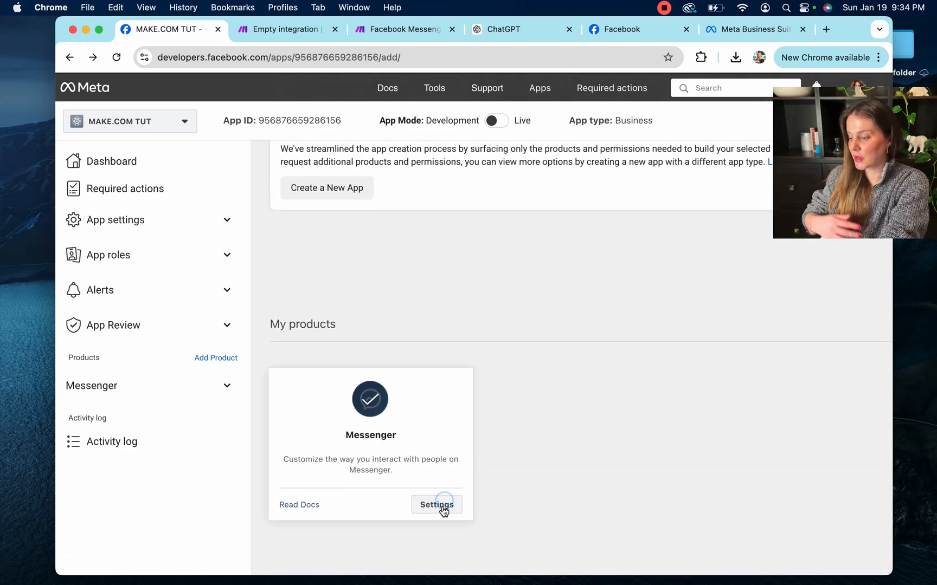
left_click(436, 504)
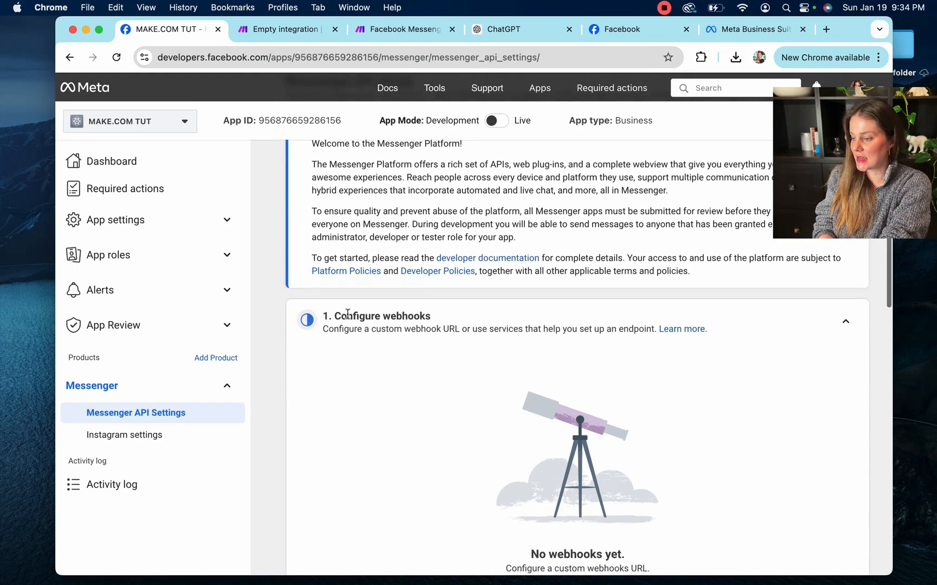
Review the Messenger Configure webhooks step before moving to the Make.com tab
double_click(381, 316)
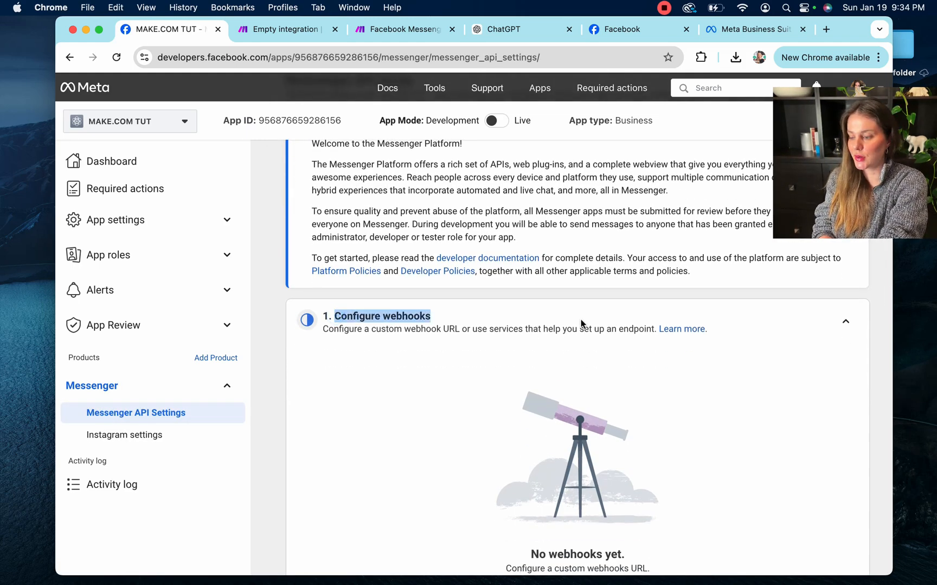
scroll("down", 3)
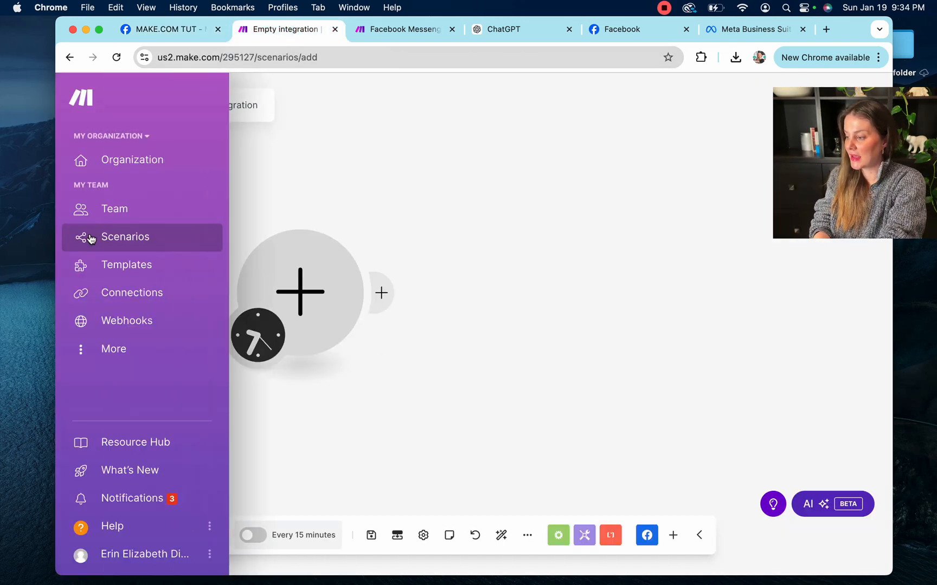
Create a new scenario, search FACE, and add the Facebook Messenger Watch Messages trigger
left_click(125, 236)
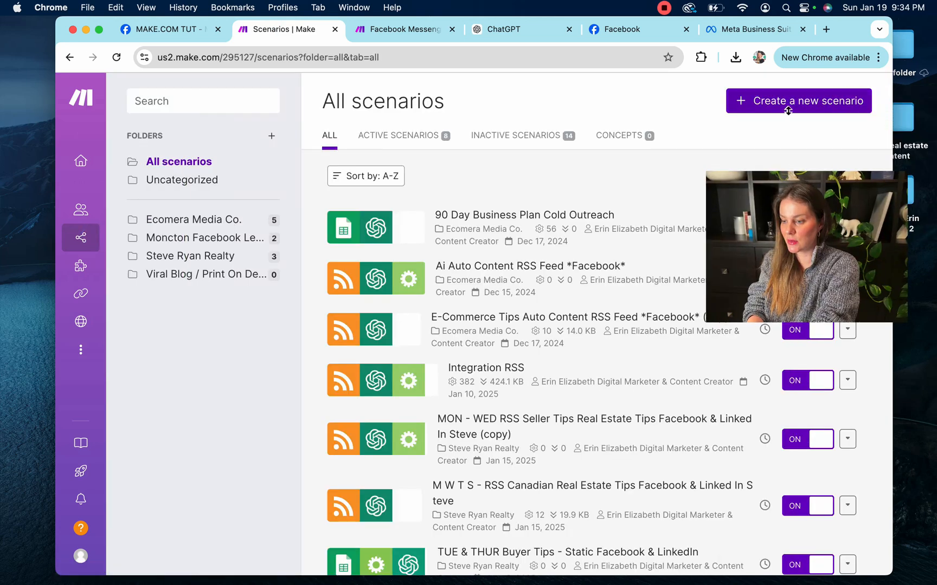
left_click(798, 100)
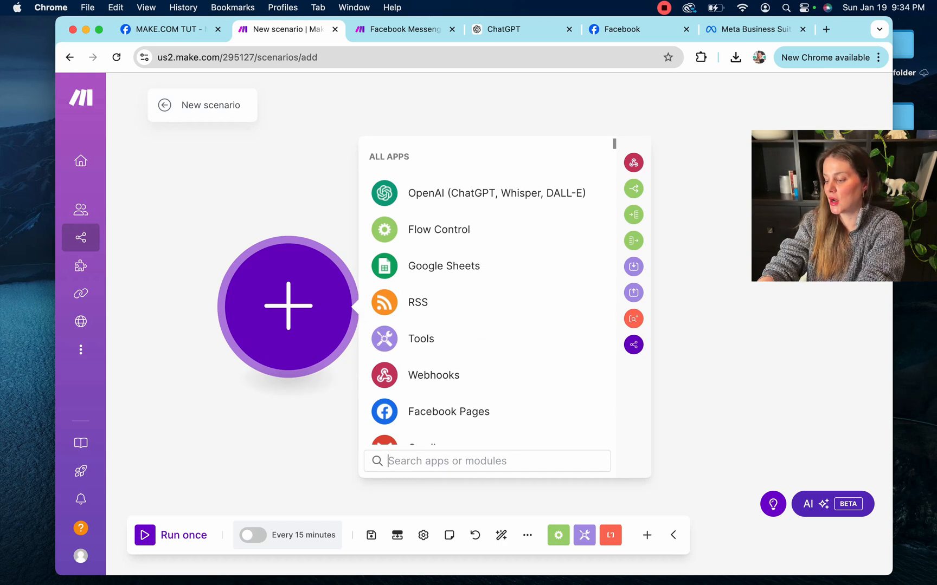
type("FACEBOOK")
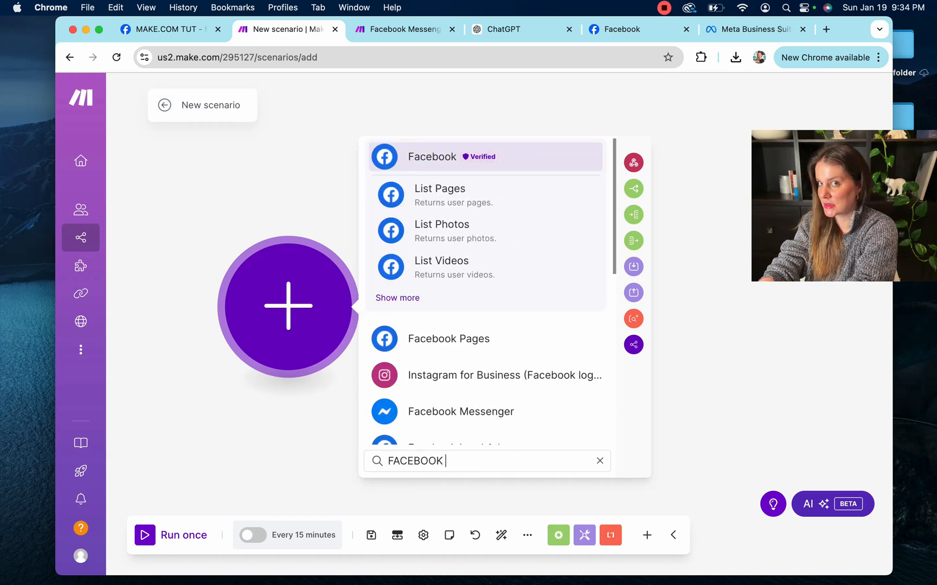
mouse_move(428, 428)
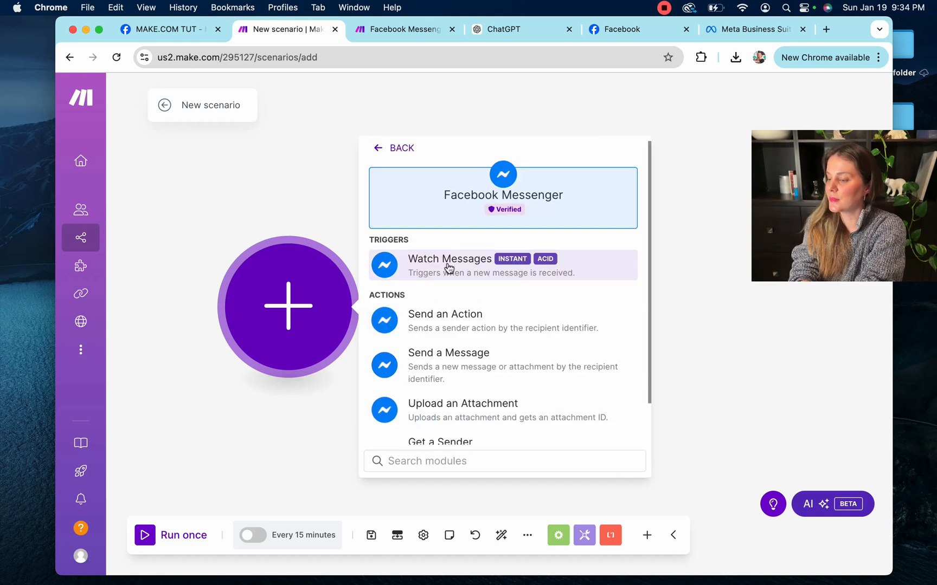
mouse_move(374, 215)
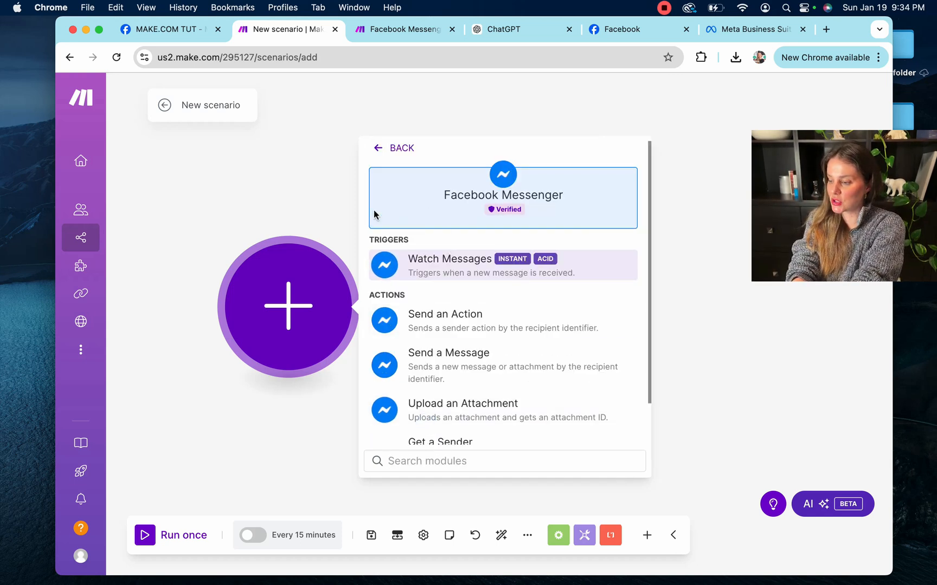
mouse_move(412, 241)
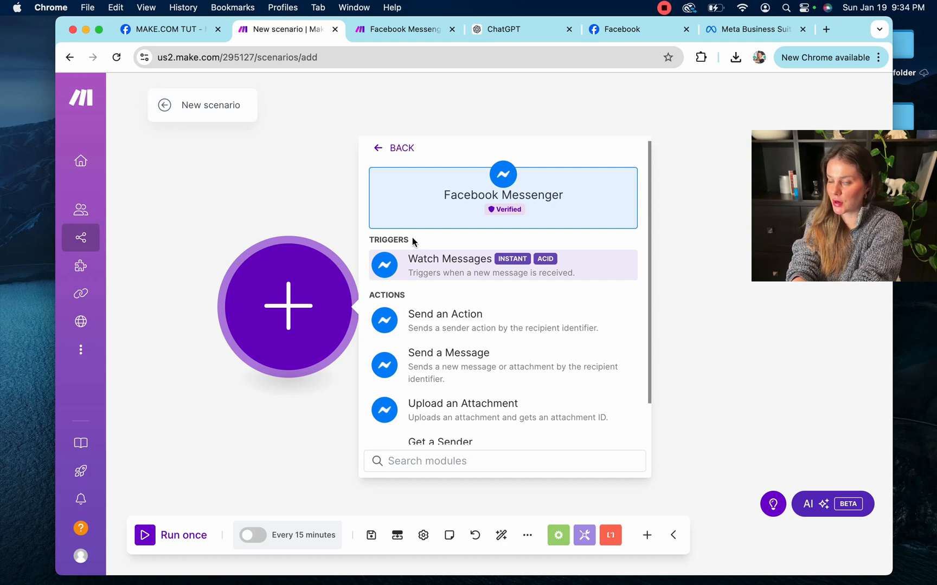
mouse_move(446, 269)
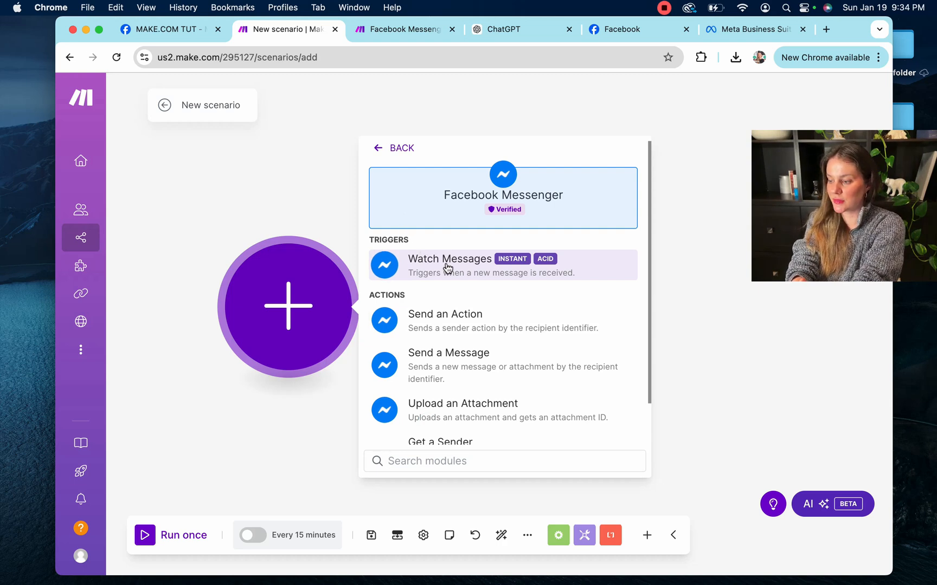
left_click(449, 258)
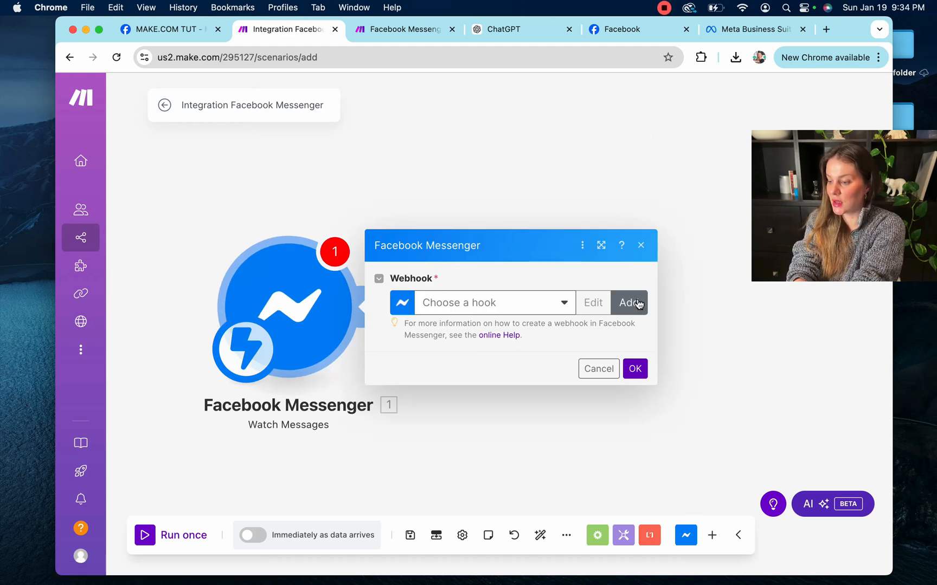
left_click(628, 303)
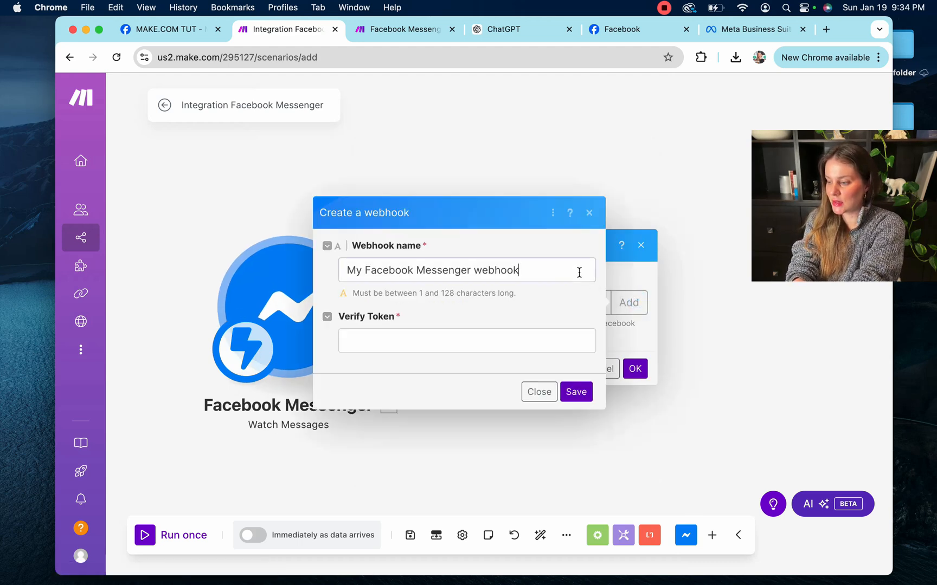
double_click(495, 270)
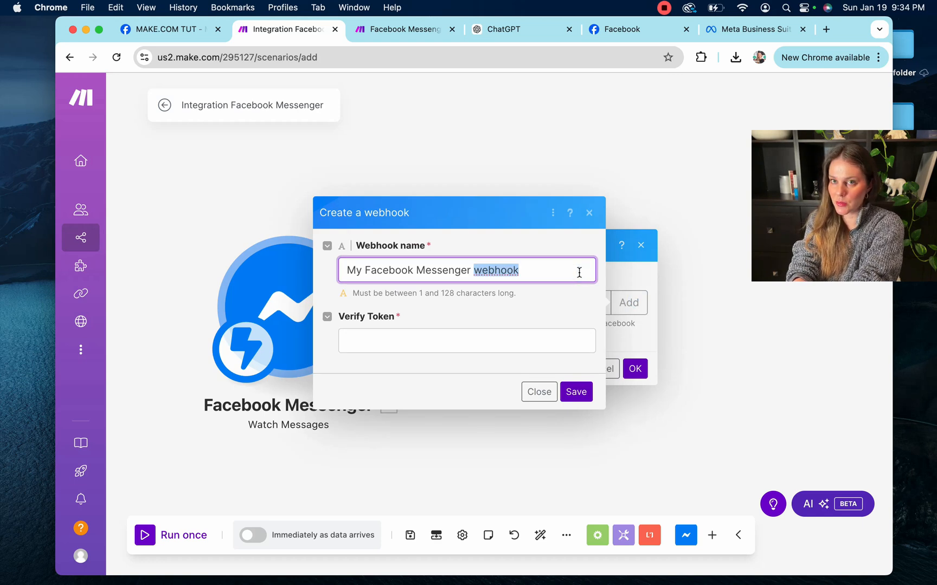
left_click(466, 341)
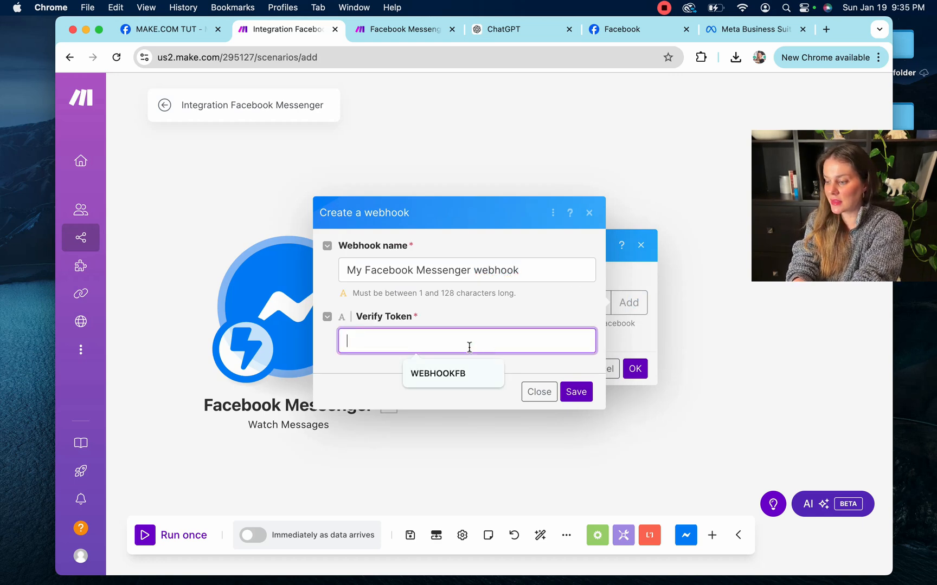
left_click(437, 374)
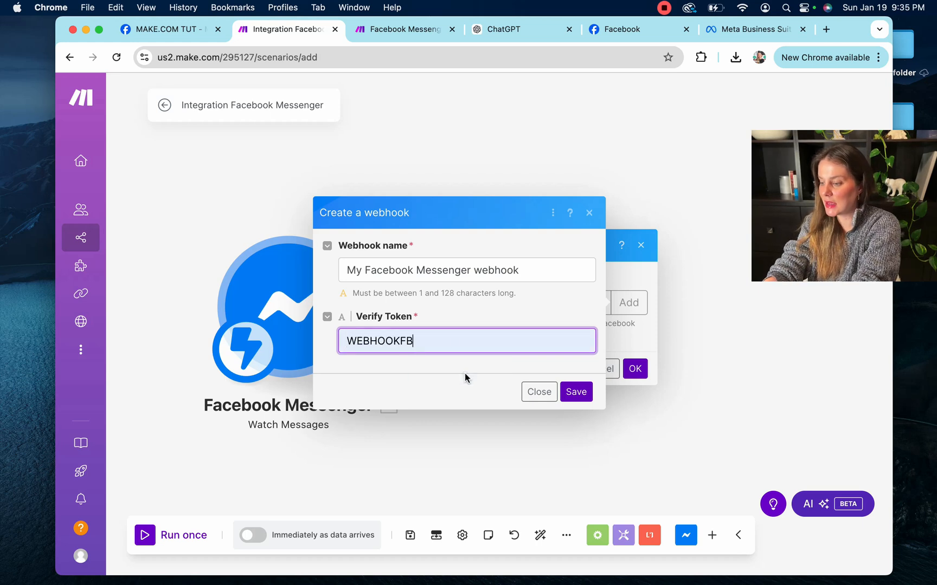
type("1")
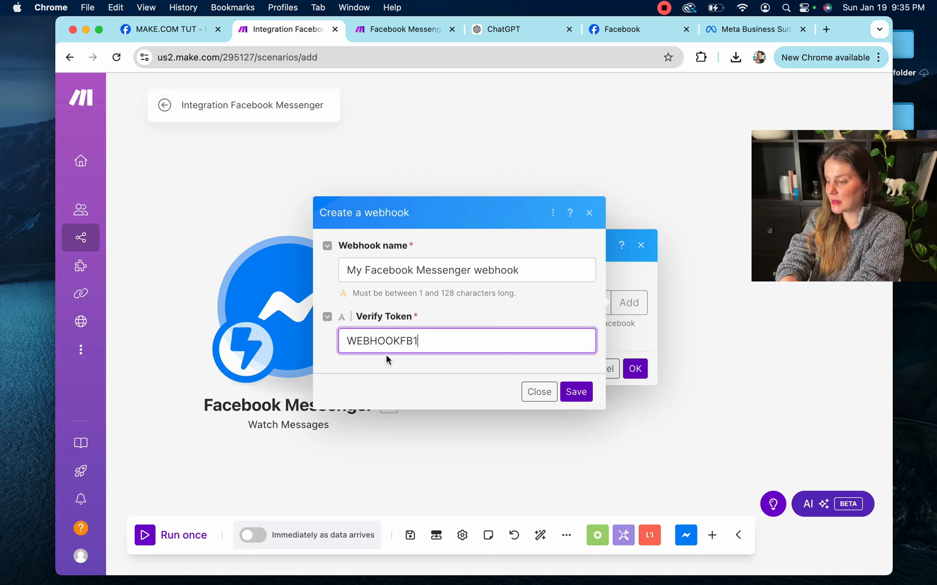
mouse_move(565, 316)
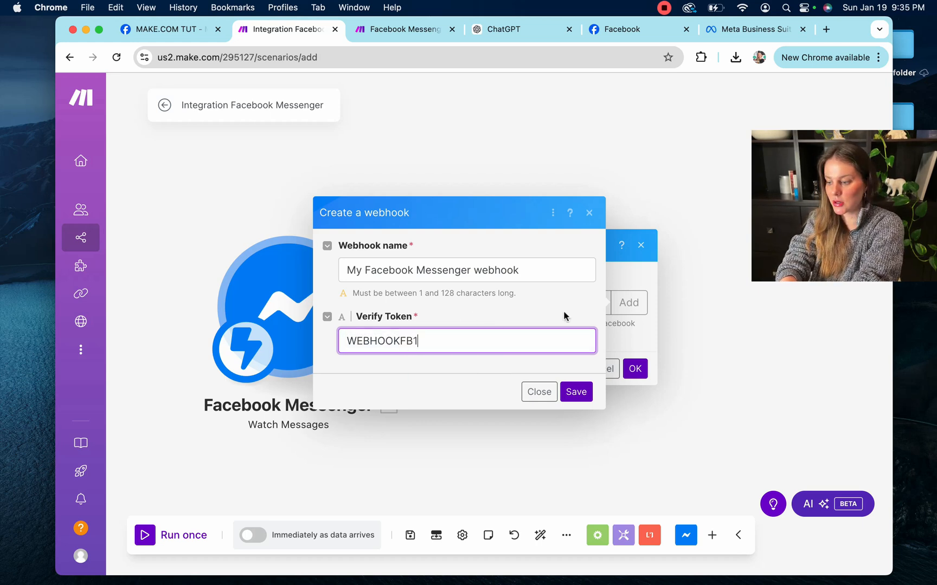
left_click(575, 392)
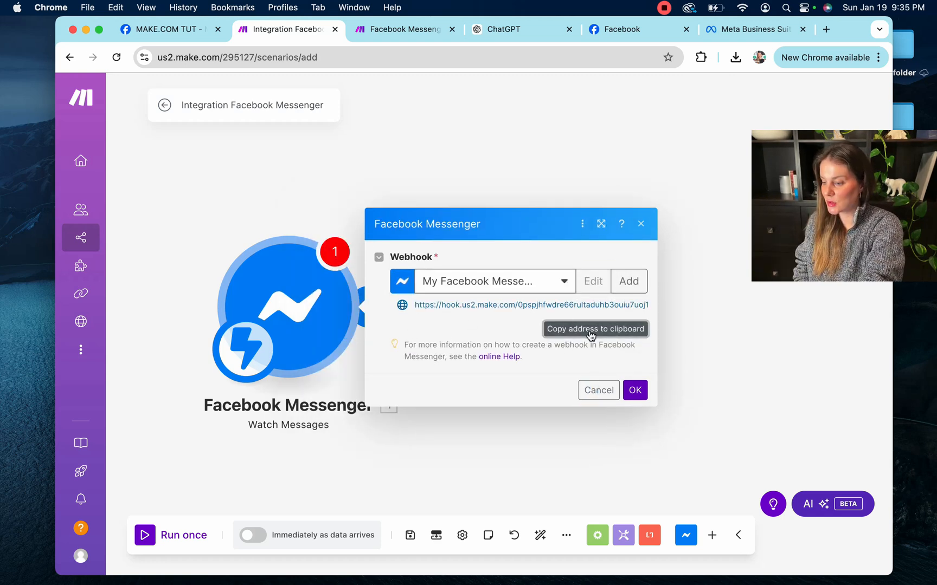
mouse_move(597, 315)
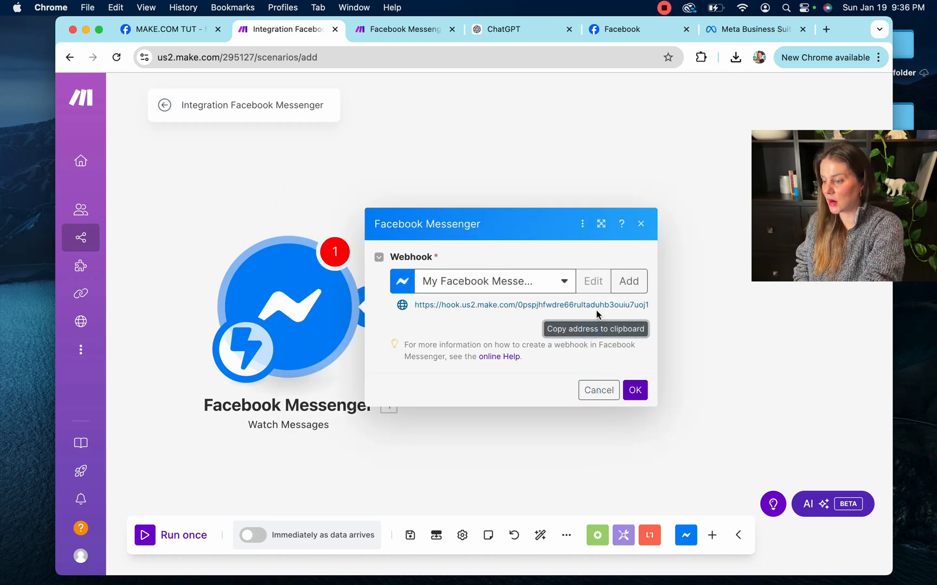
left_click(162, 29)
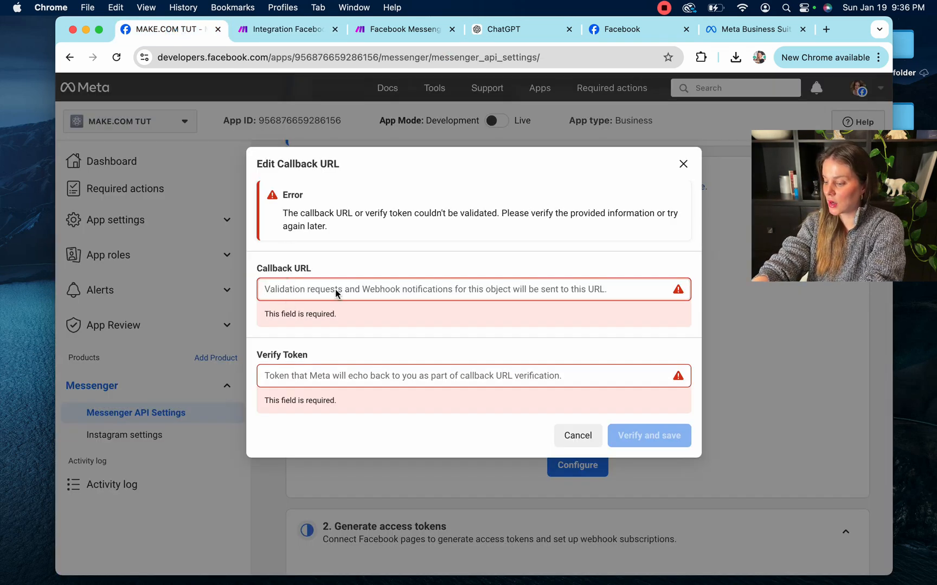
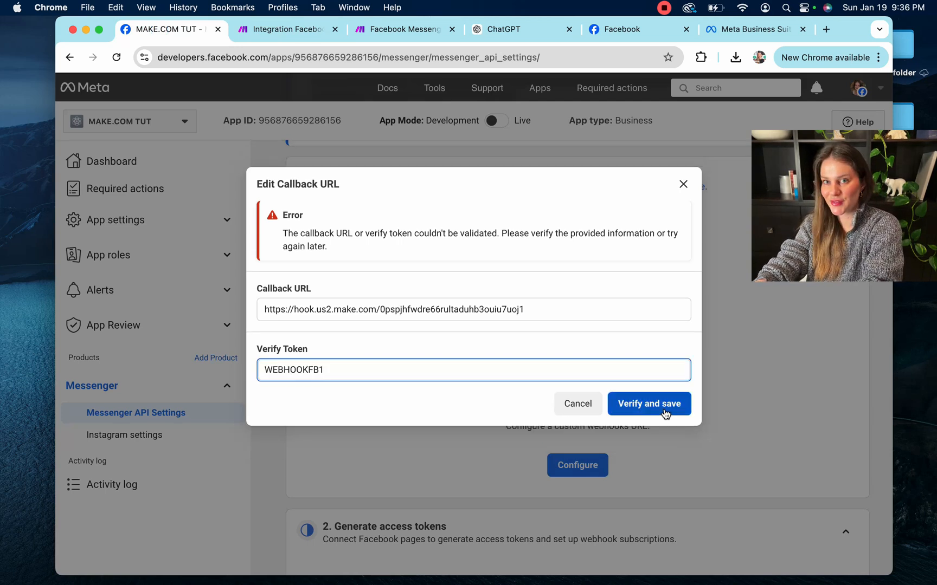
left_click(648, 404)
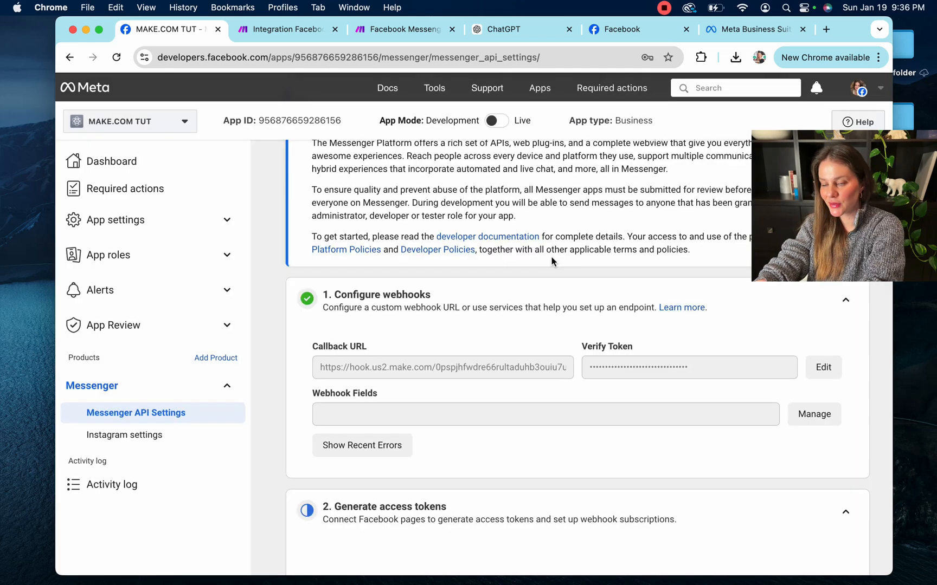
Connect the Ecomera Media Co. page through Facebook login and generate its access token
scroll("down", 3)
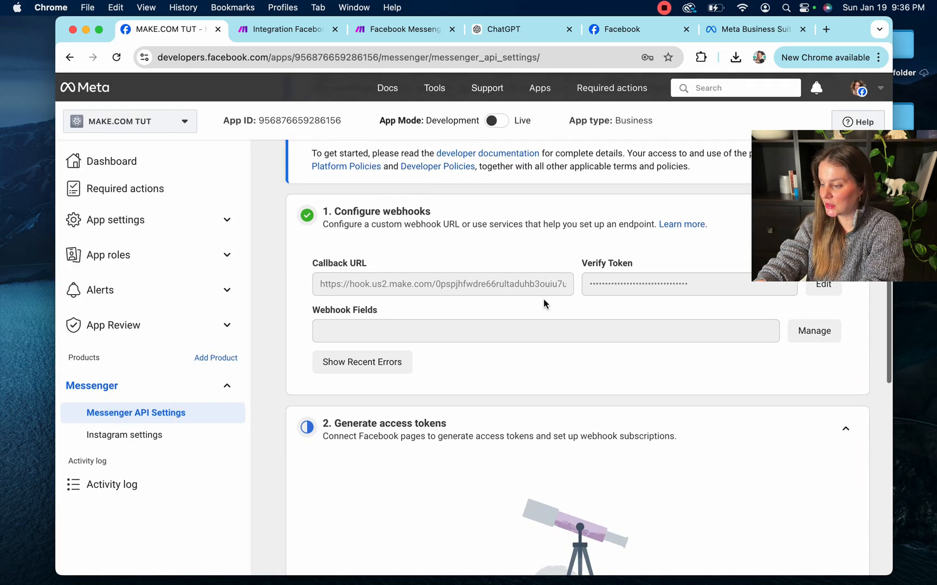
scroll("down", 3)
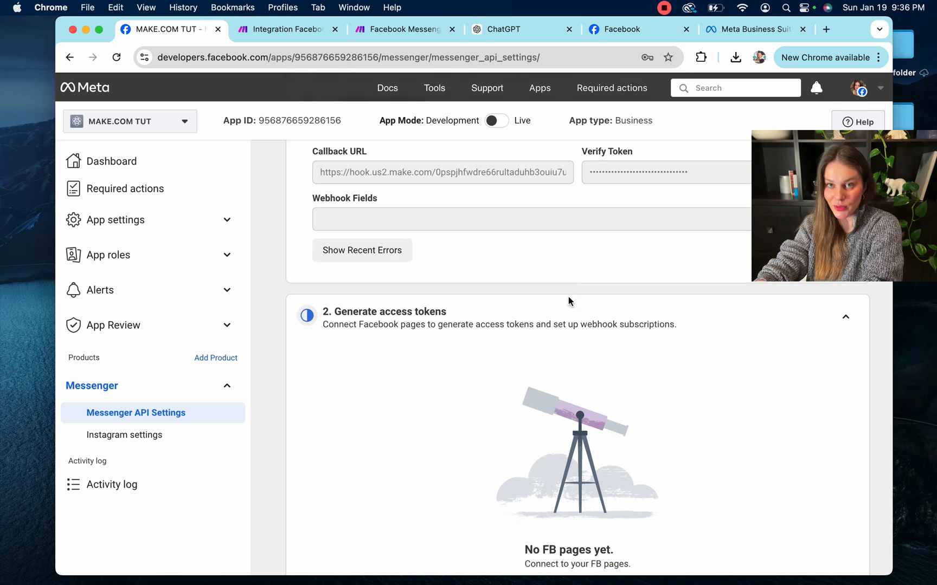
scroll("down", 3)
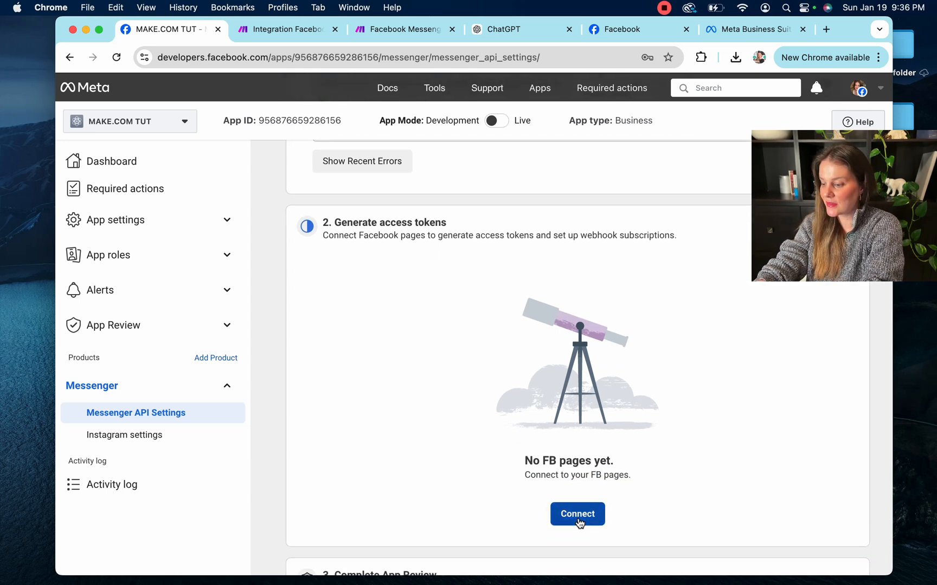
left_click(576, 514)
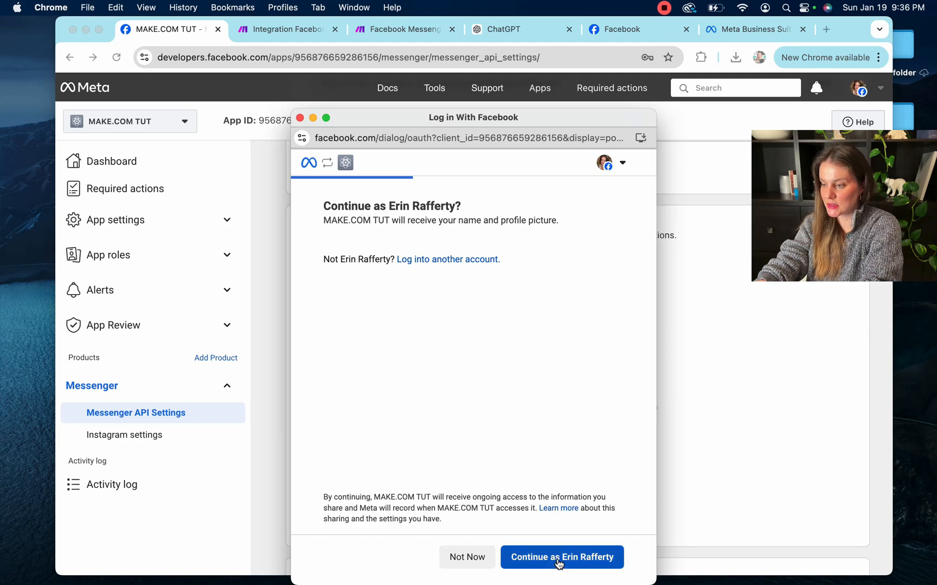
left_click(561, 557)
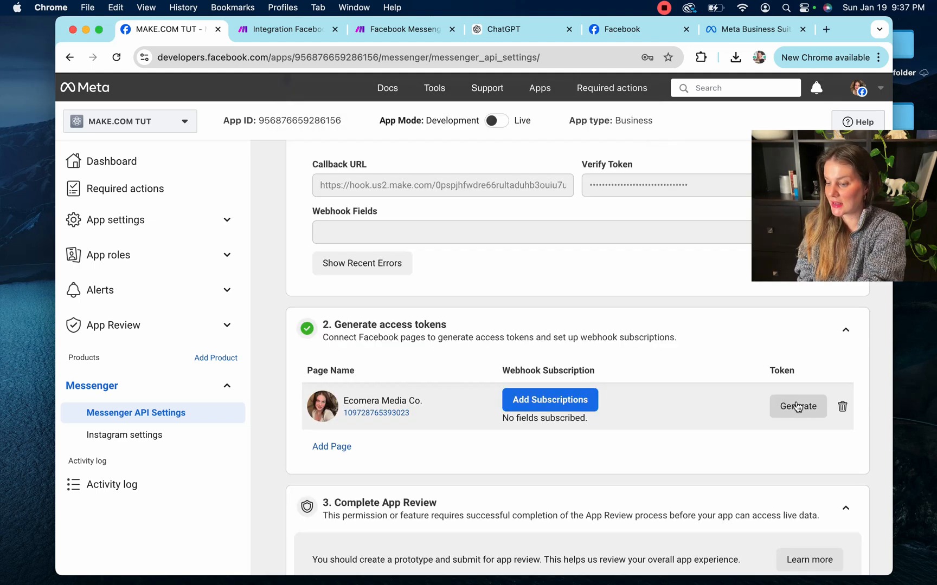
left_click(797, 406)
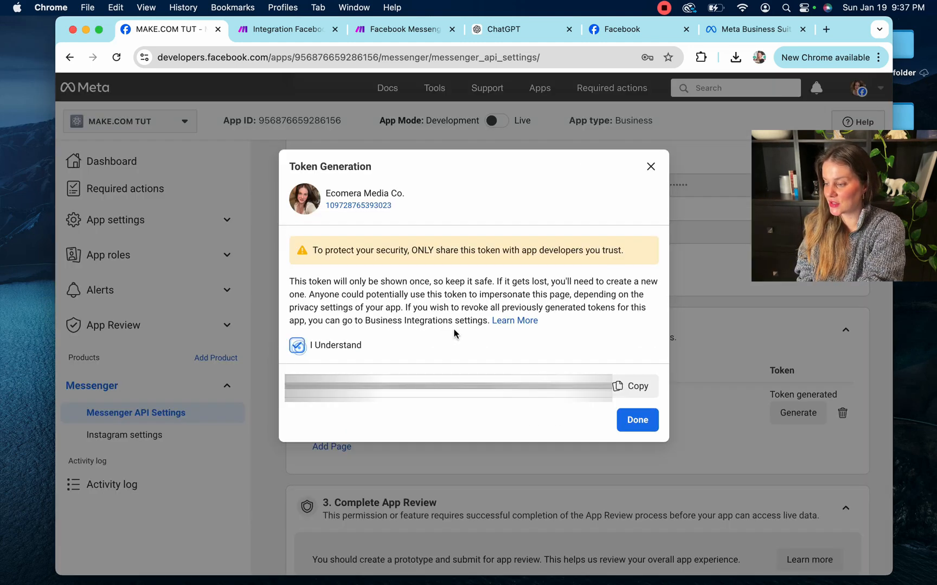
Acknowledge the security warning, copy the Ecomera Media Co. token, and close the dialog
left_click(297, 345)
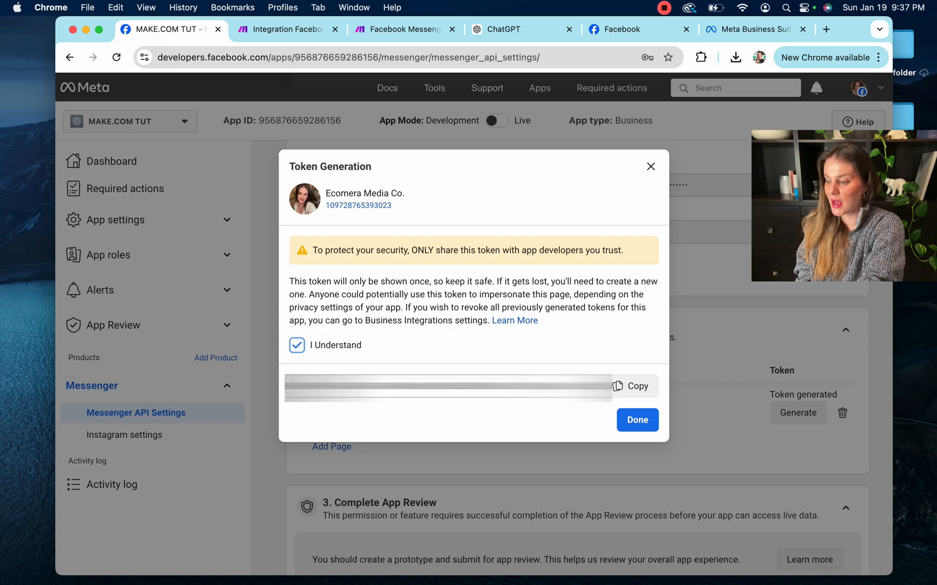
mouse_move(590, 413)
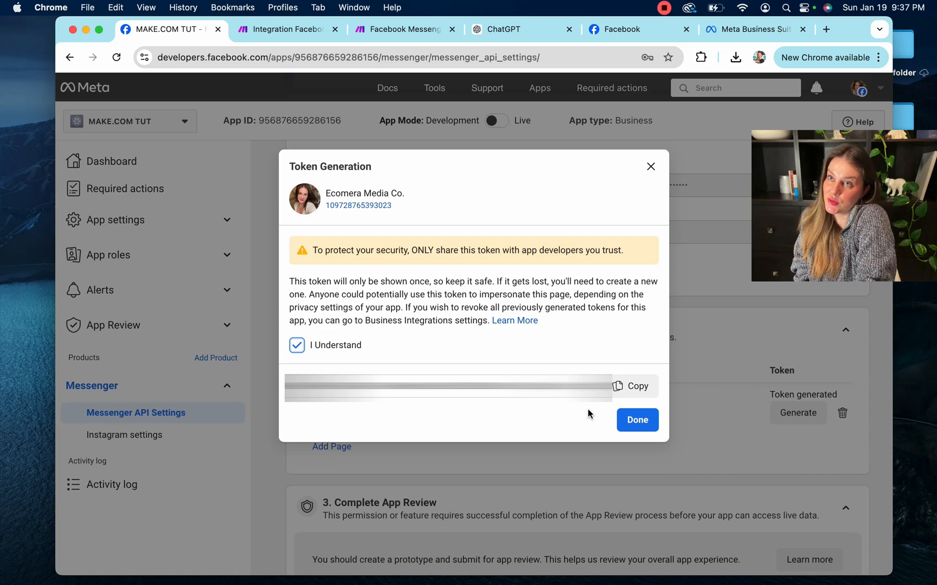
mouse_move(631, 386)
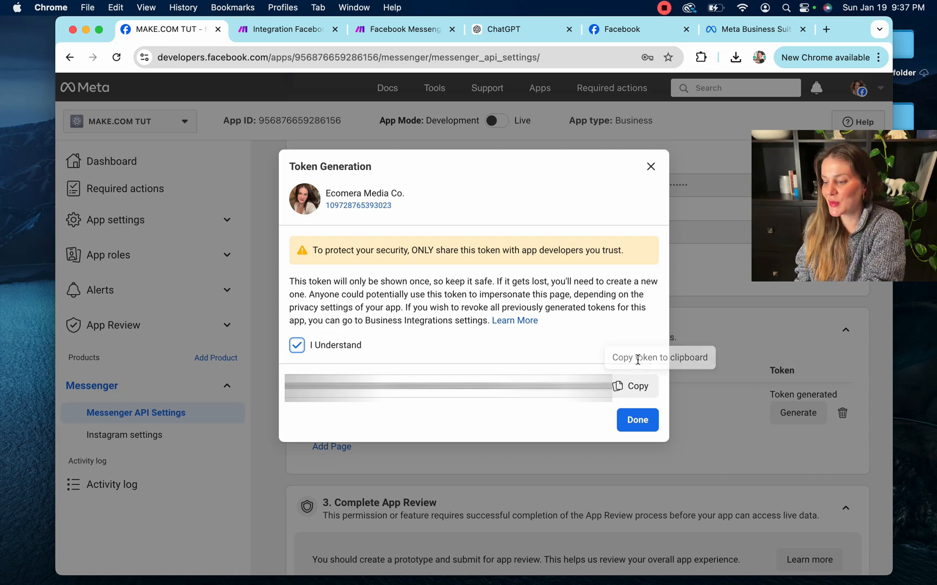
left_click(632, 386)
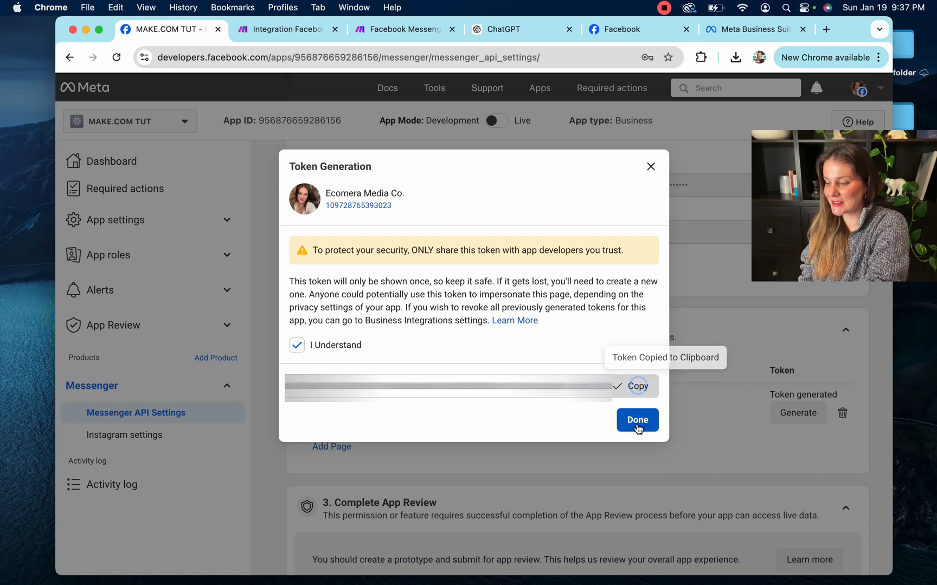
left_click(637, 420)
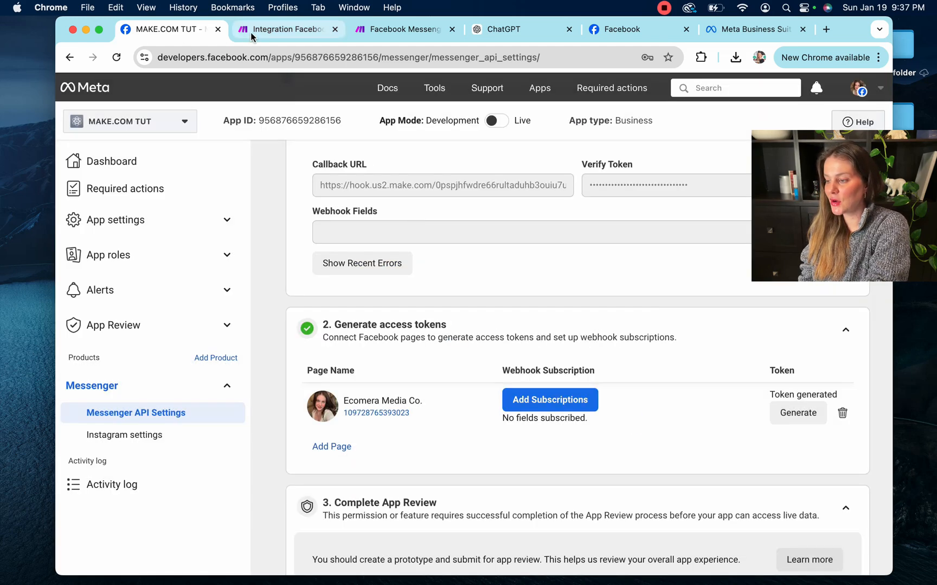
Return to Make.com and add a Facebook Messenger Send a Message module after Watch Messages
left_click(287, 28)
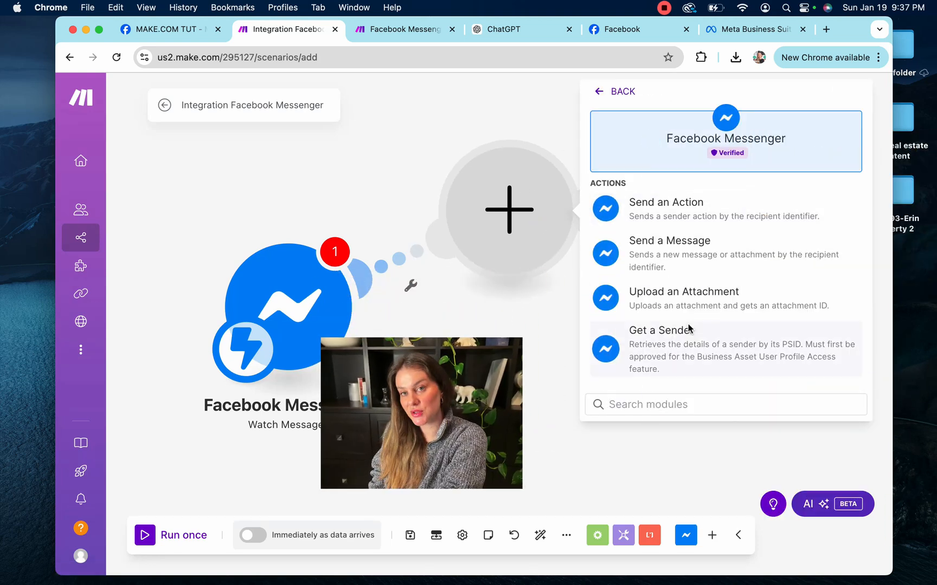
left_click(669, 240)
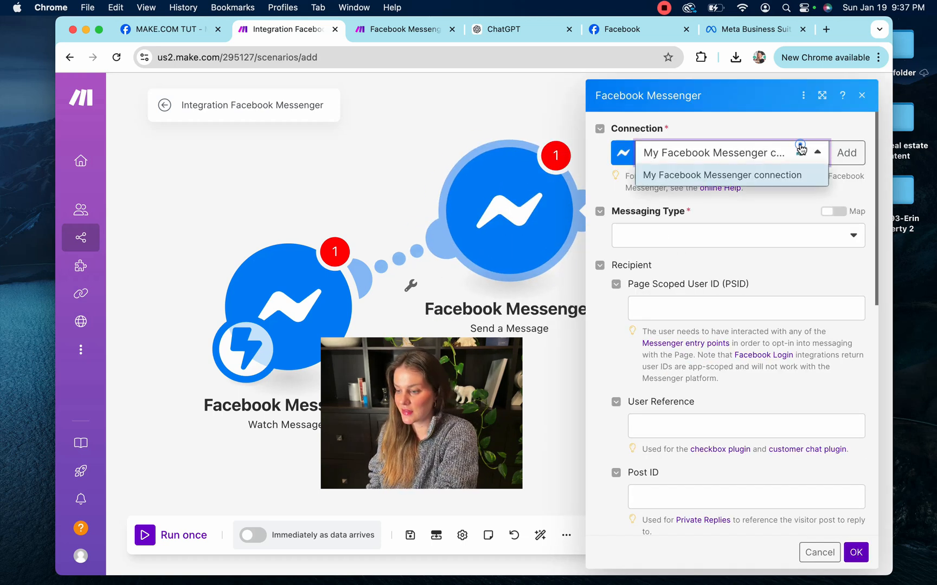
Save a new 'My Facebook Messenger connection' using the Ecomera Media Co. page access token
left_click(846, 153)
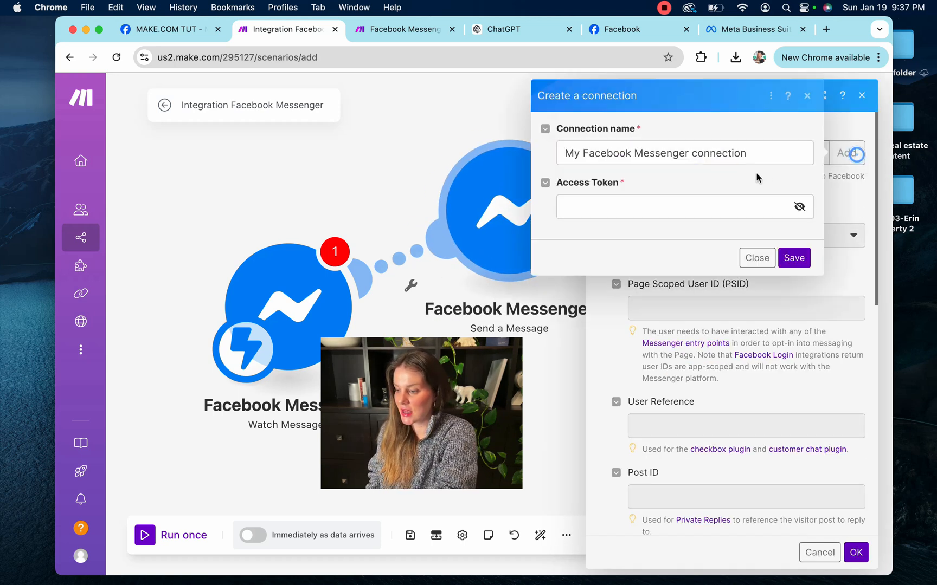
left_click(681, 206)
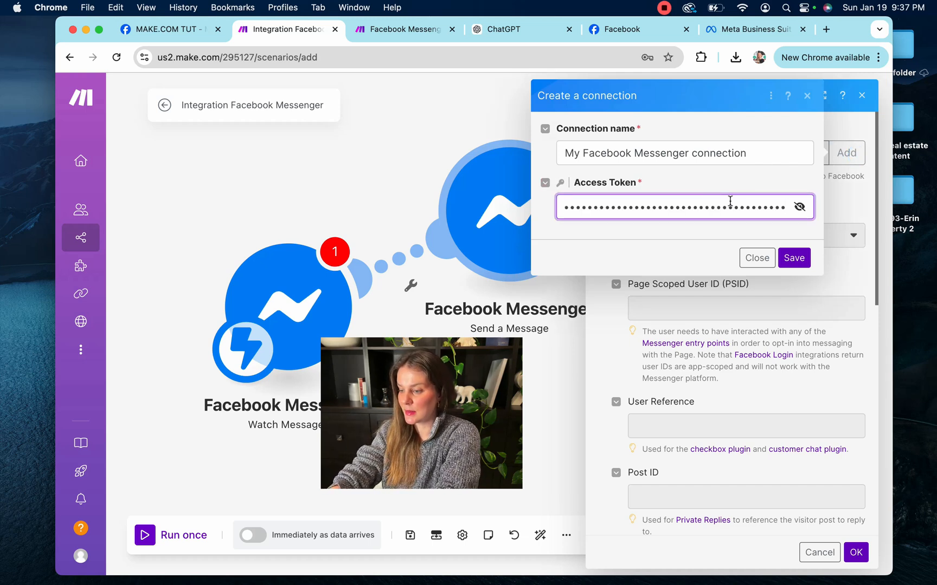
left_click(793, 258)
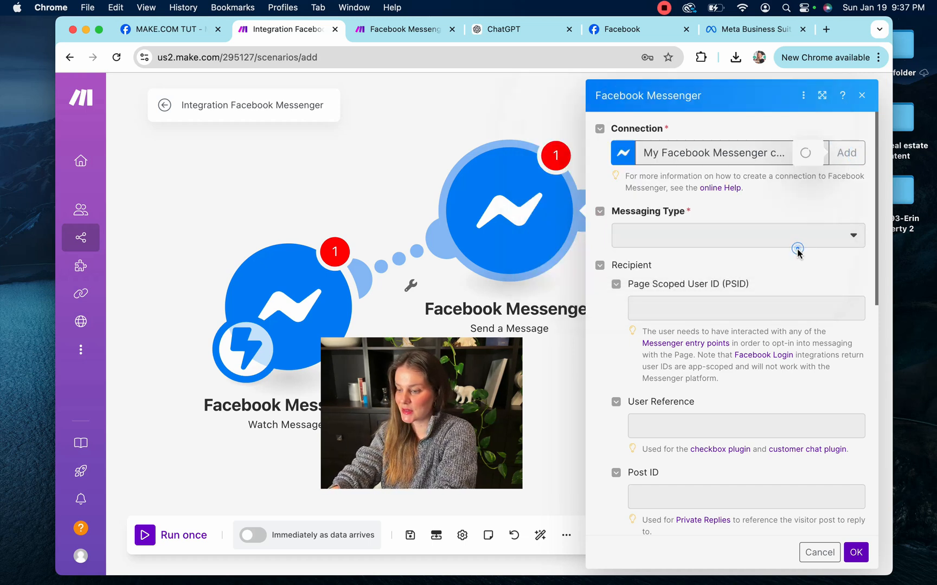